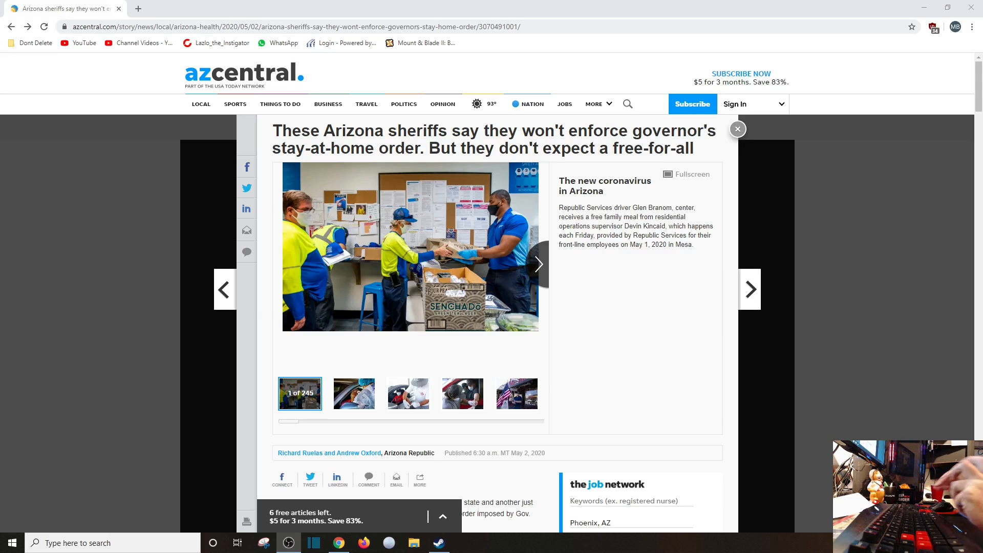
pyautogui.scroll(-3)
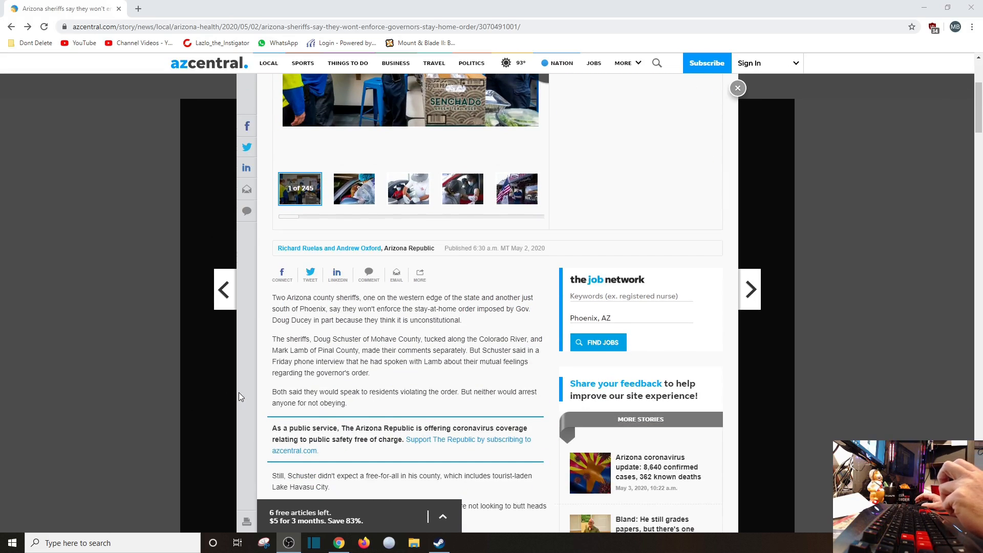
pyautogui.scroll(-3)
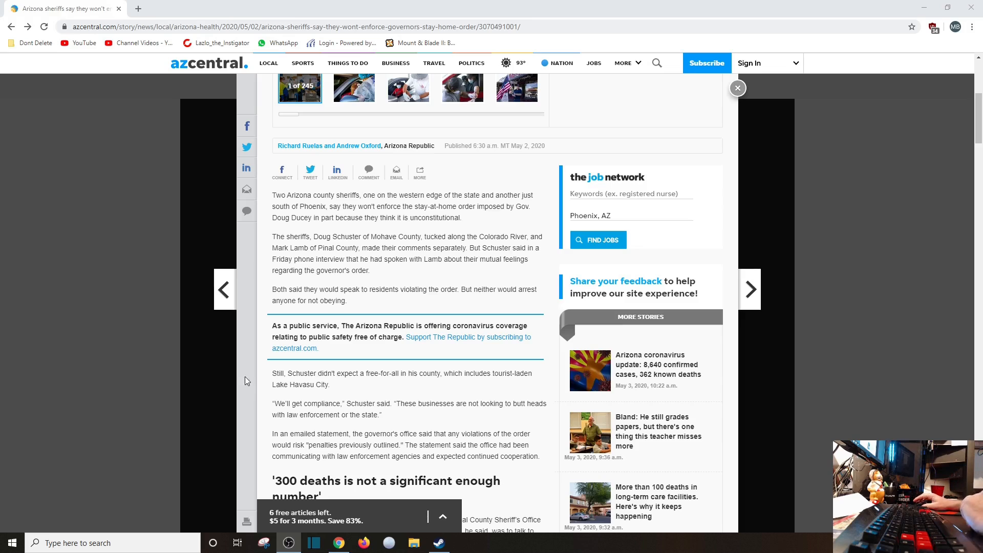
pyautogui.scroll(-3)
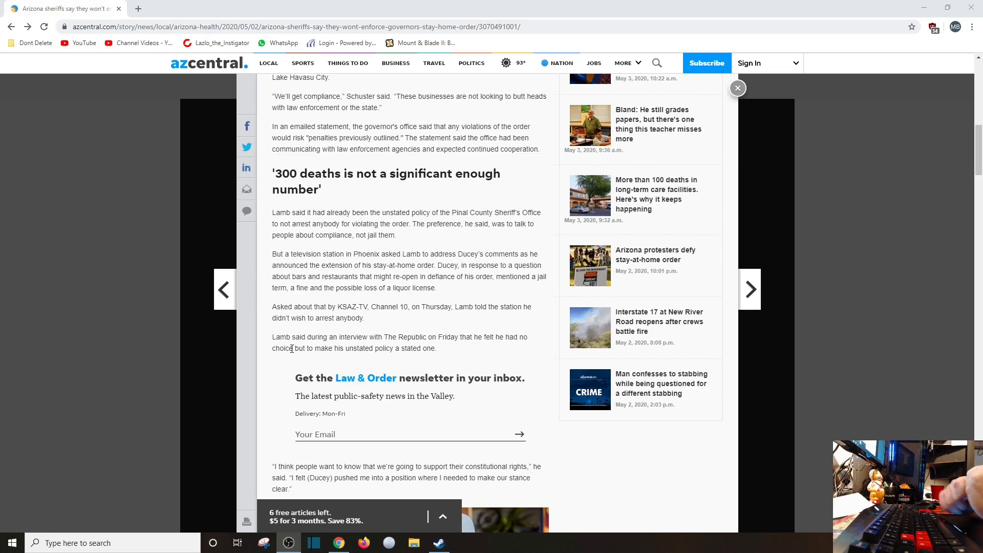
pyautogui.scroll(-3)
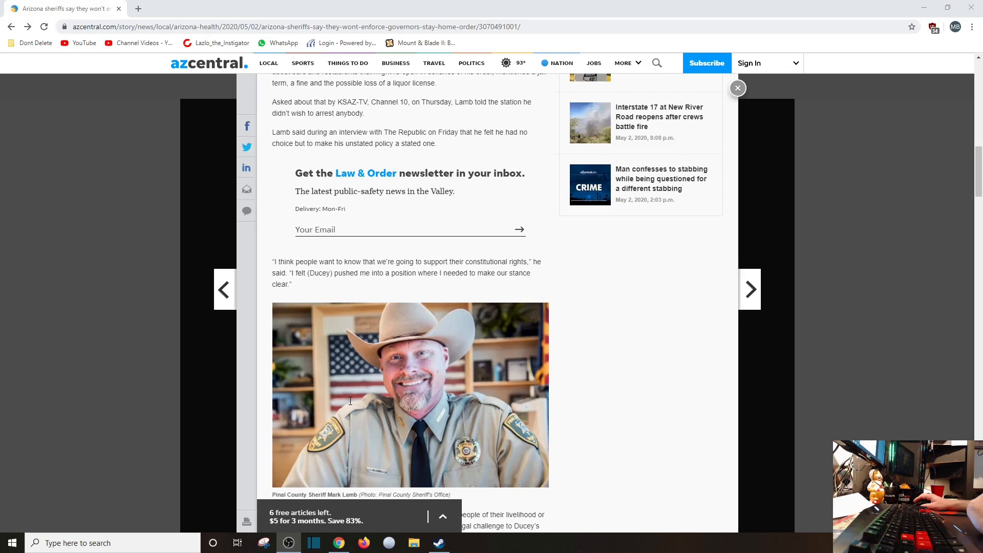
pyautogui.scroll(-3)
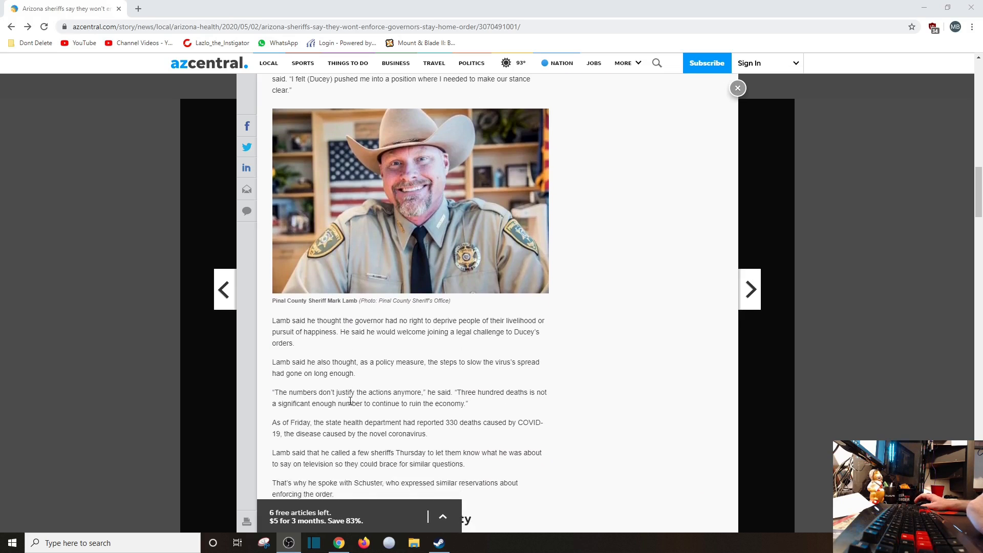
pyautogui.scroll(-3)
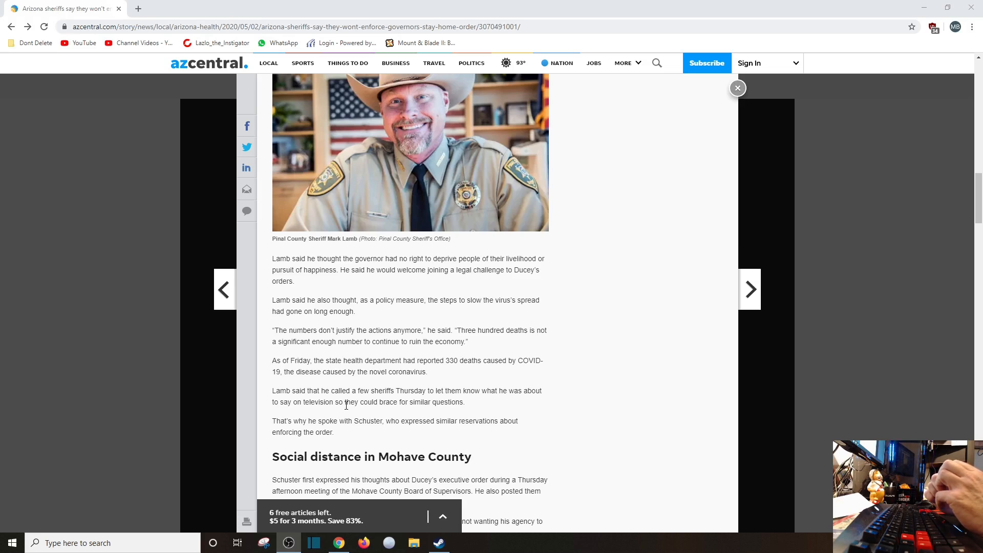
pyautogui.scroll(-3)
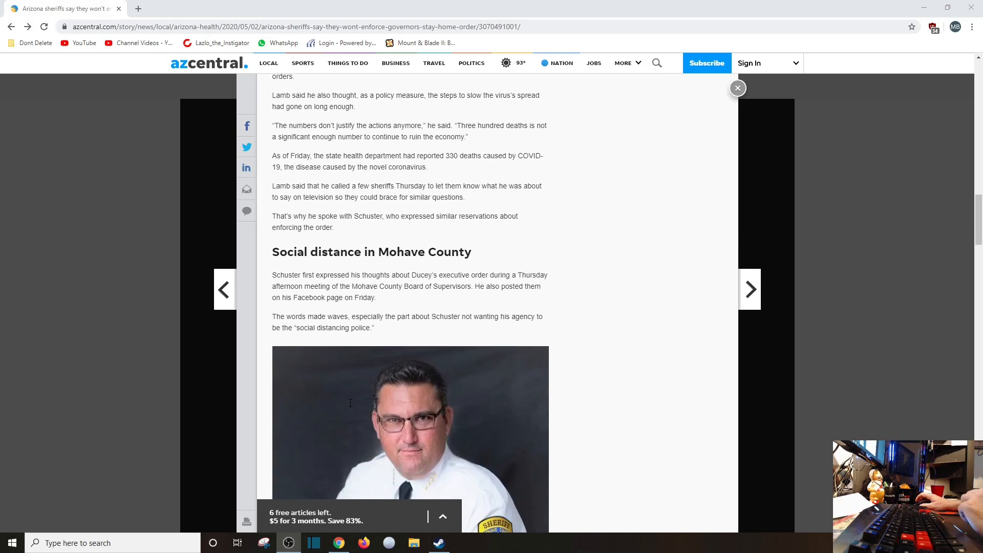
pyautogui.scroll(-3)
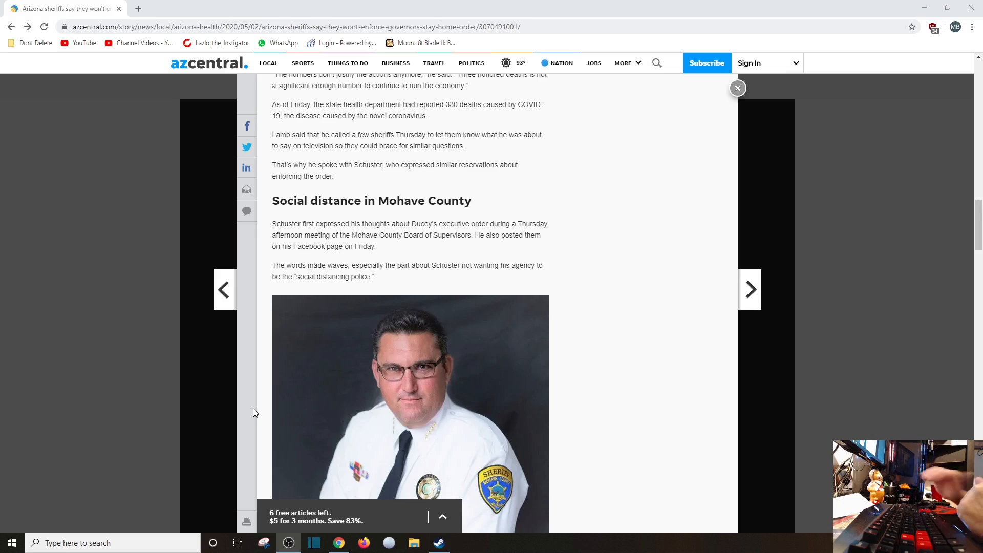
pyautogui.scroll(-3)
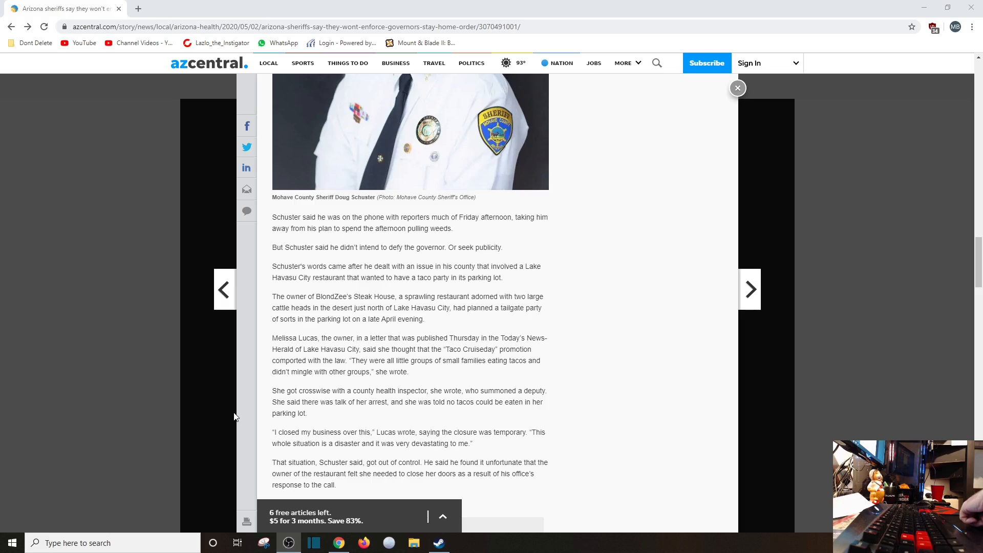
pyautogui.scroll(-3)
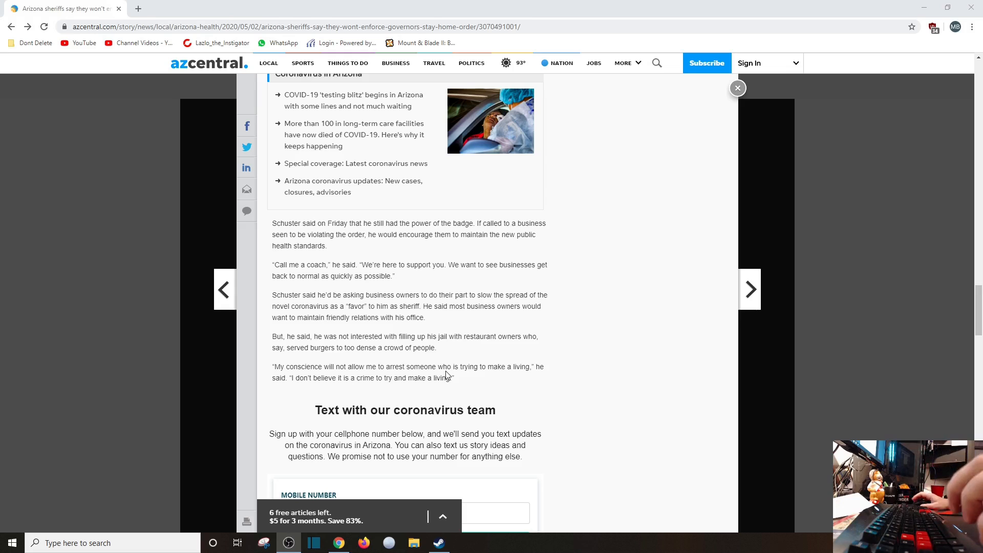
pyautogui.scroll(-3)
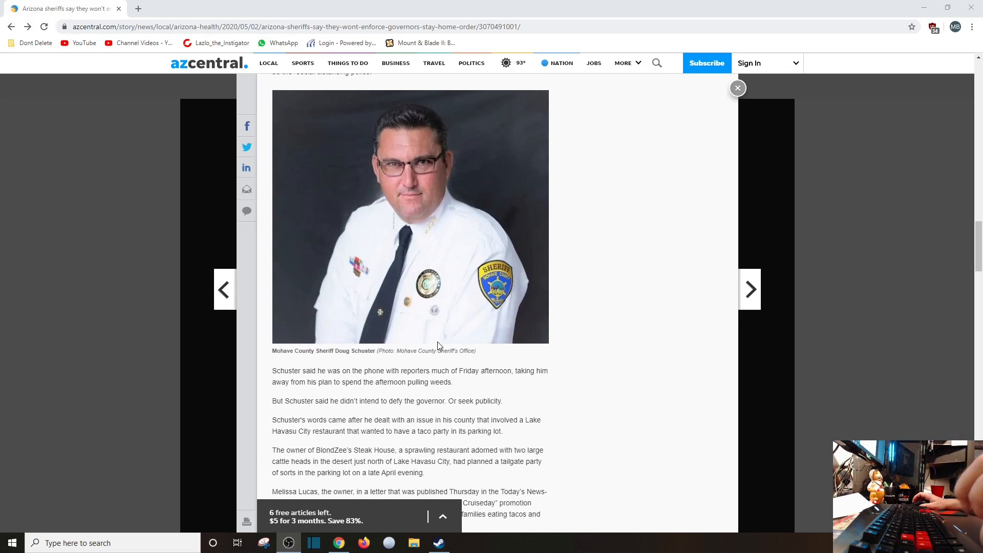